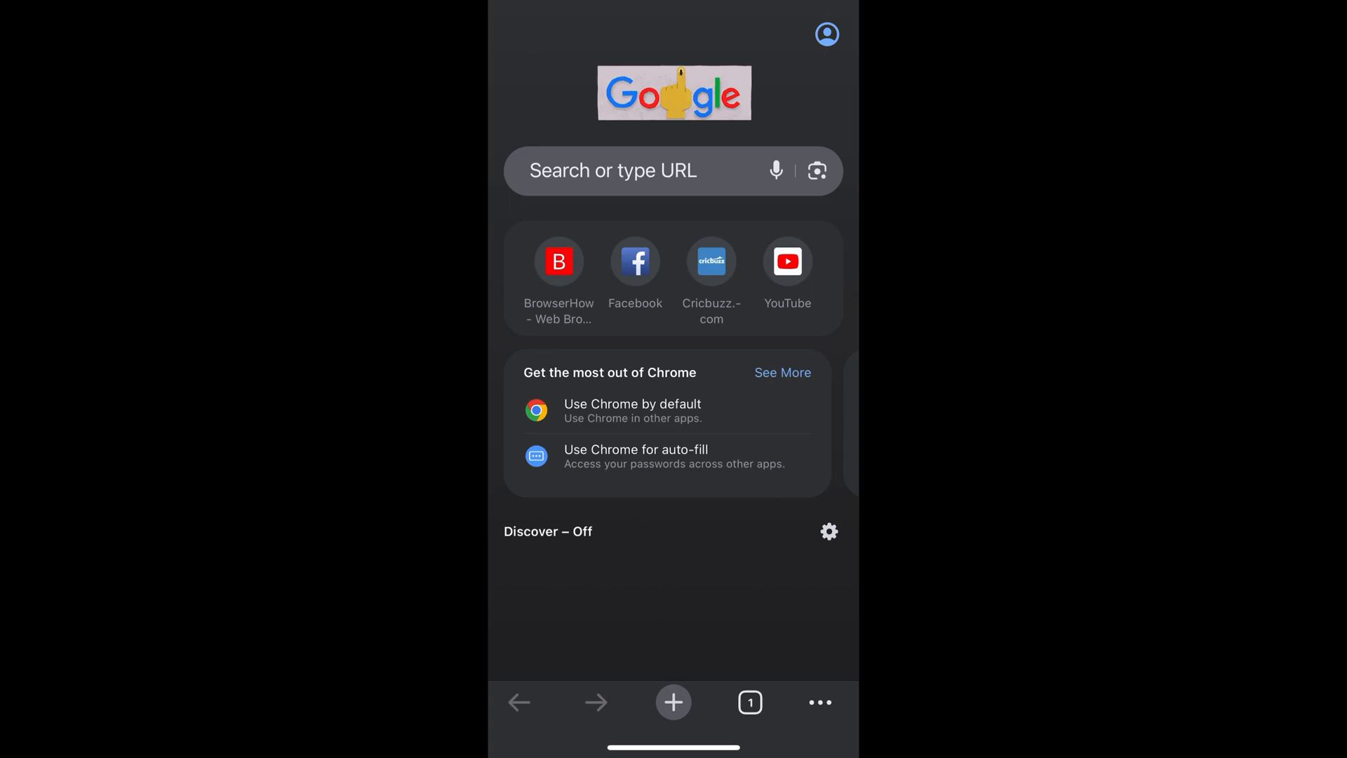
Start a new tab and bring up Chrome's three-dot menu from the bottom toolbar
{"action": "left_click", "coordinate": [673, 701]}
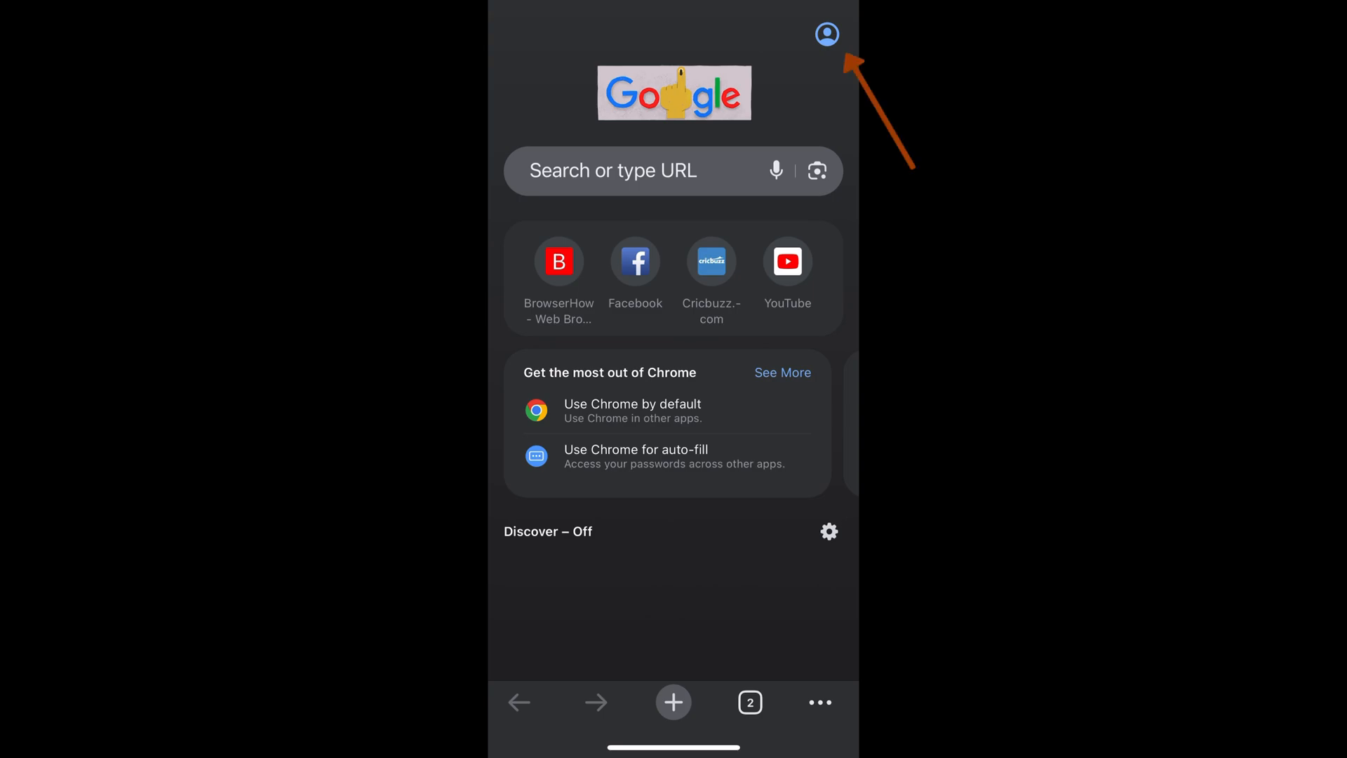
{"action": "left_click", "coordinate": [827, 34]}
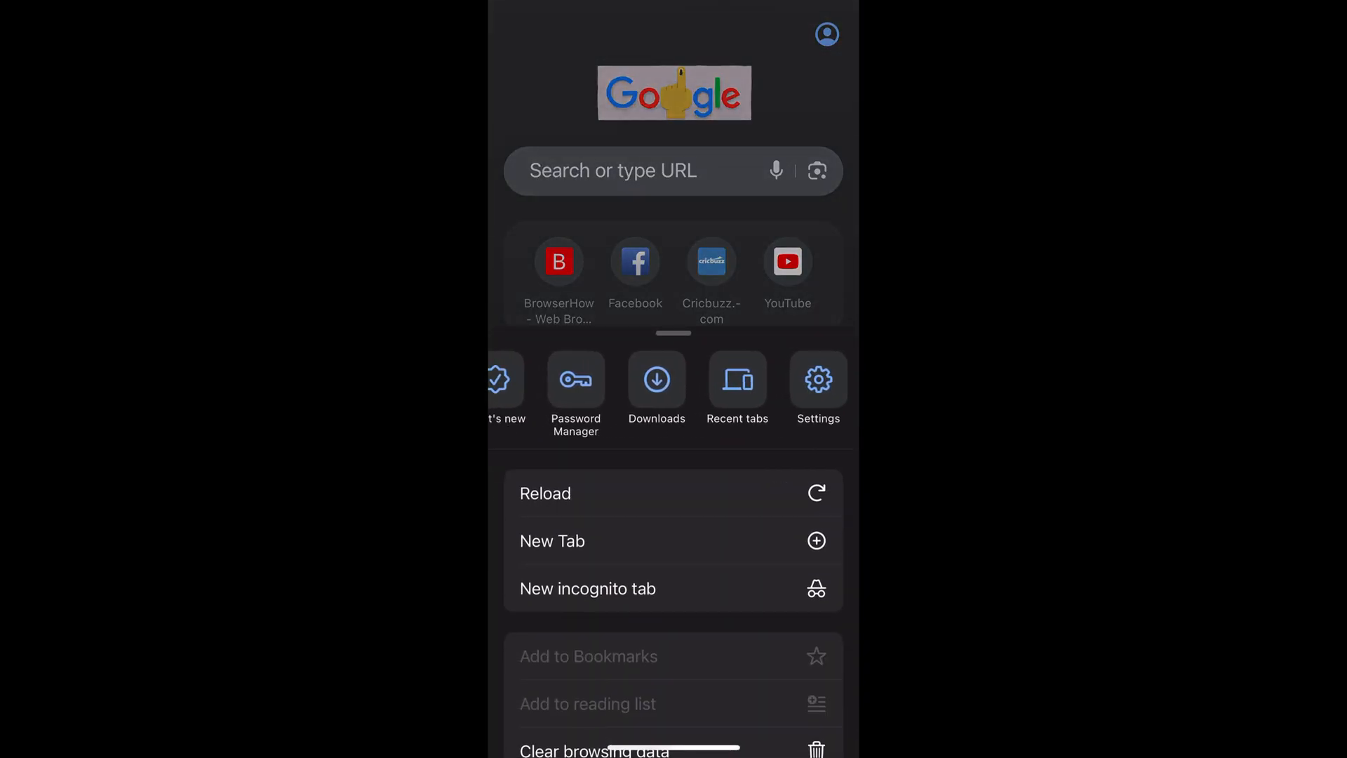
Go to Settings from the menu to reach the page listing the signed-in Google account
{"action": "left_click", "coordinate": [816, 388]}
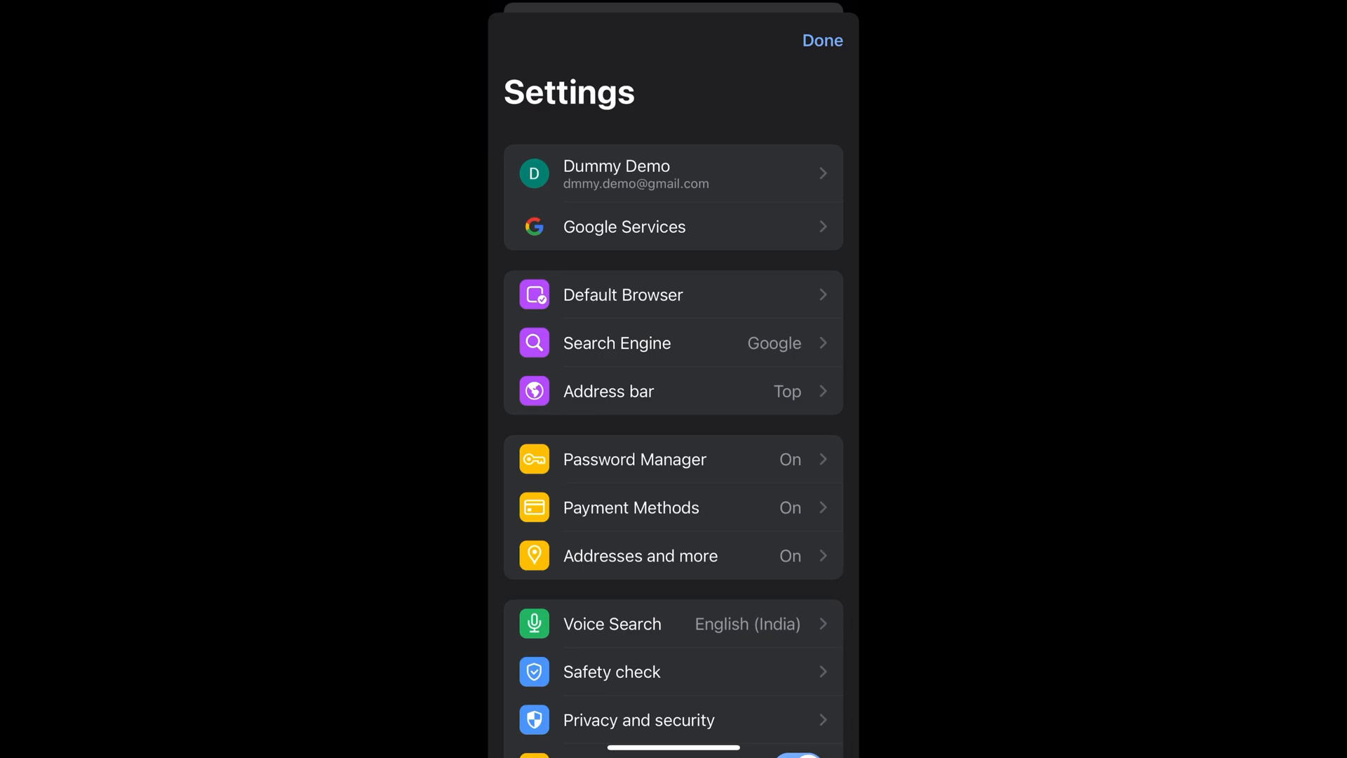
Enter the signed-in Google account's page showing sync toggles for history, bookmarks and passwords
{"action": "left_click", "coordinate": [672, 175]}
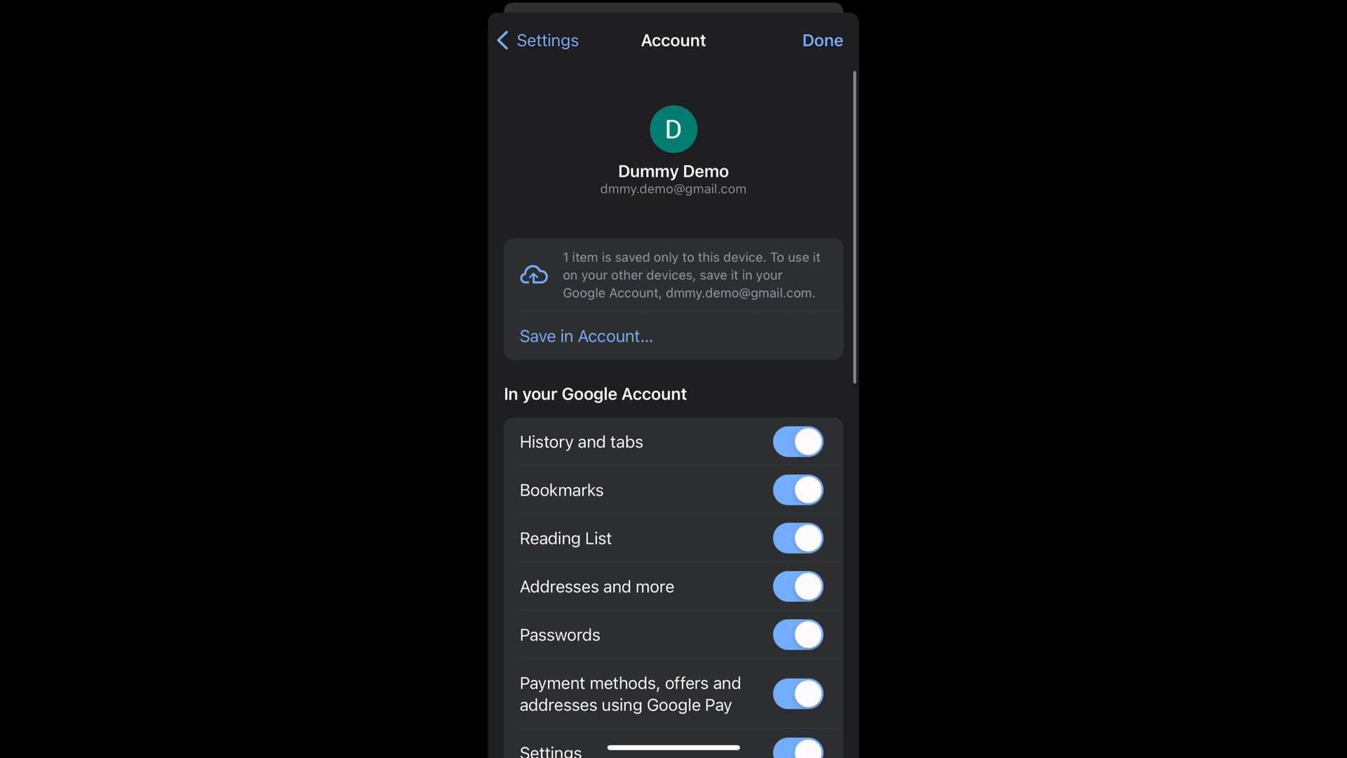
Review the remaining sync toggles and dismiss Settings with Done to return to the new tab page
{"action": "scroll", "scroll_direction": "down", "scroll_amount": 3}
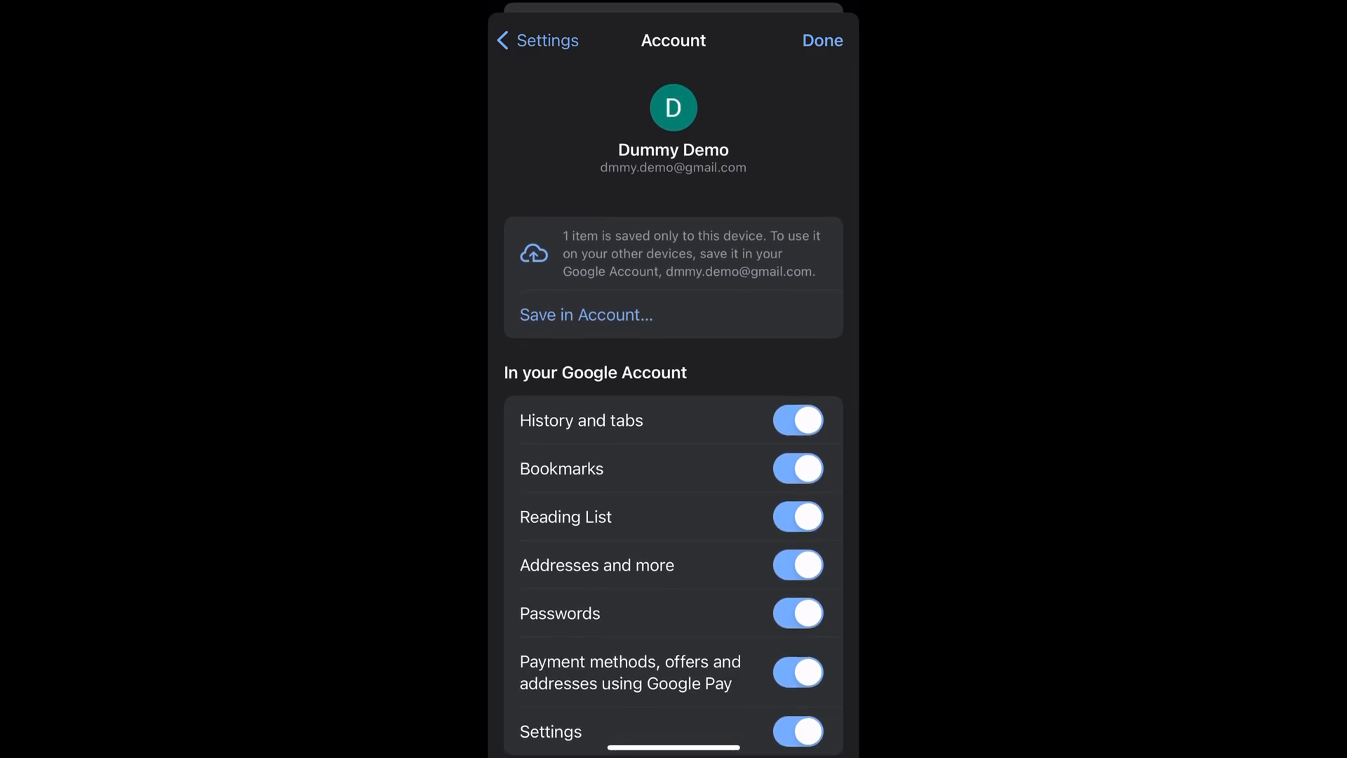
{"action": "scroll", "scroll_direction": "down", "scroll_amount": 3}
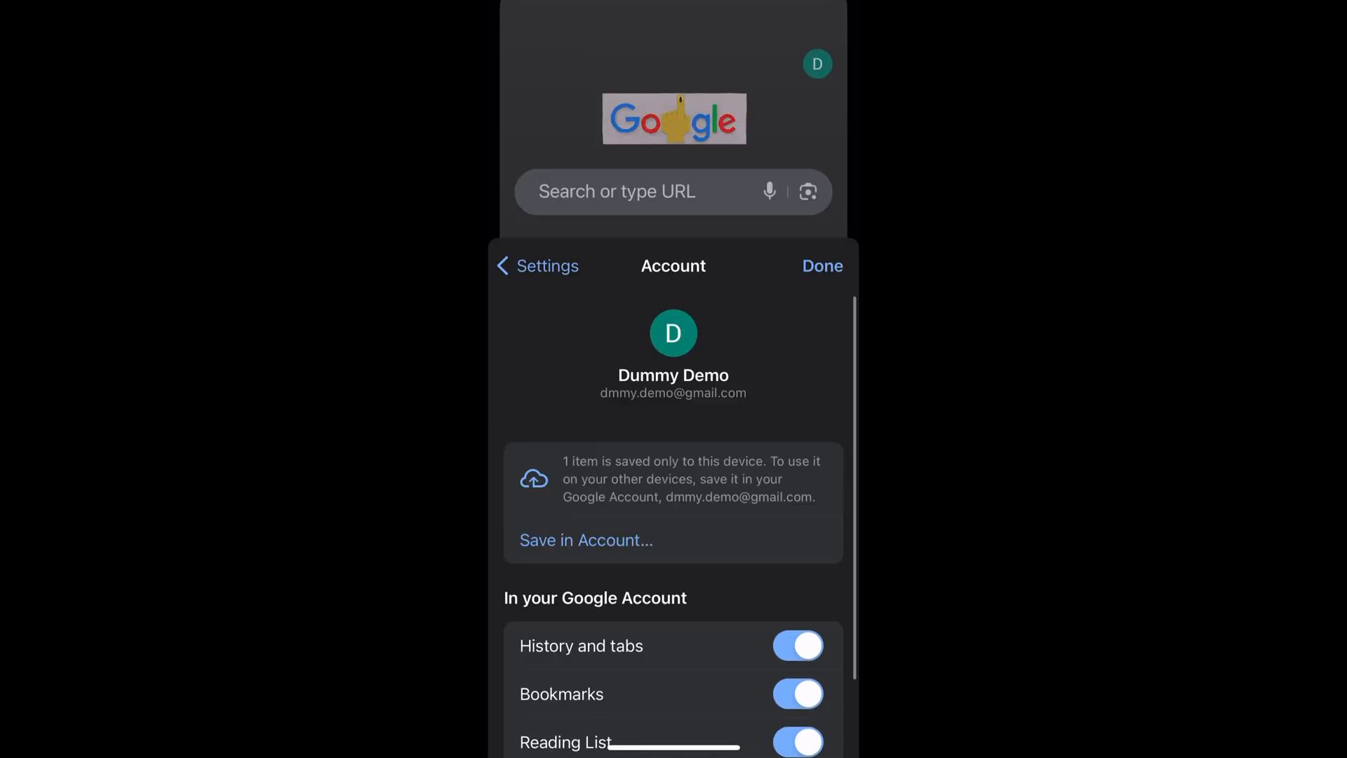
{"action": "left_click", "coordinate": [821, 265]}
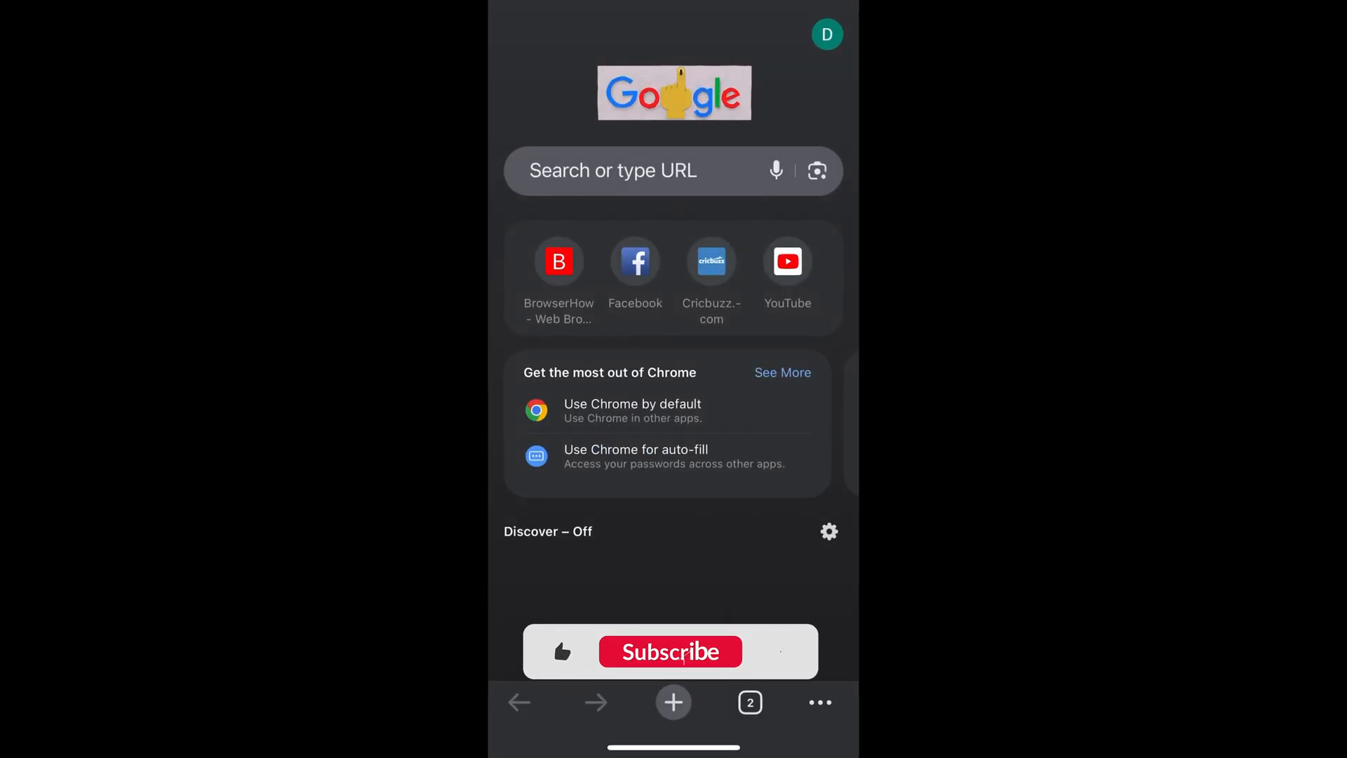